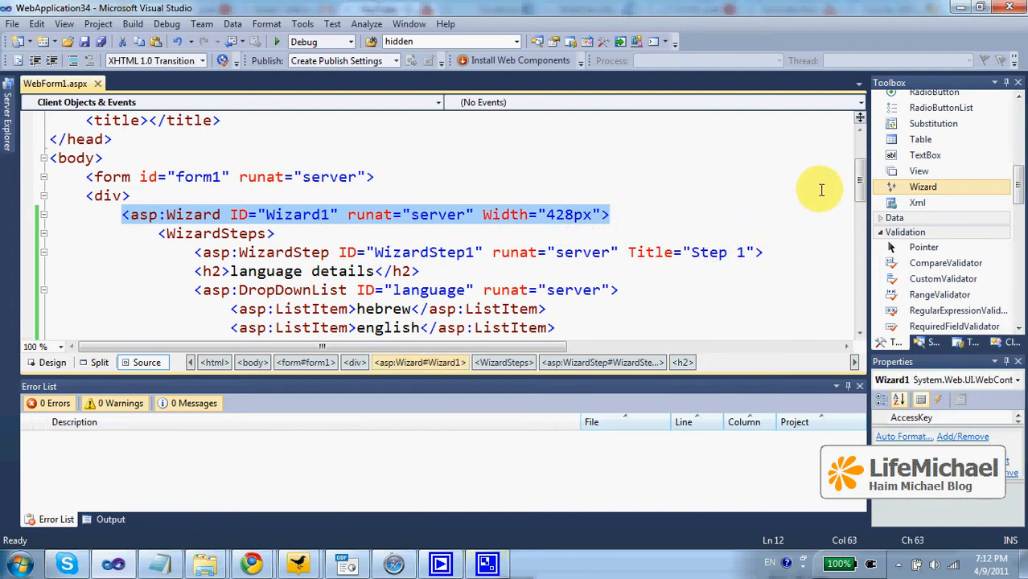
Step: Select the WizardSteps markup, then view WebForm1.aspx in Design view with Wizard Tasks open
scroll("down", 3)
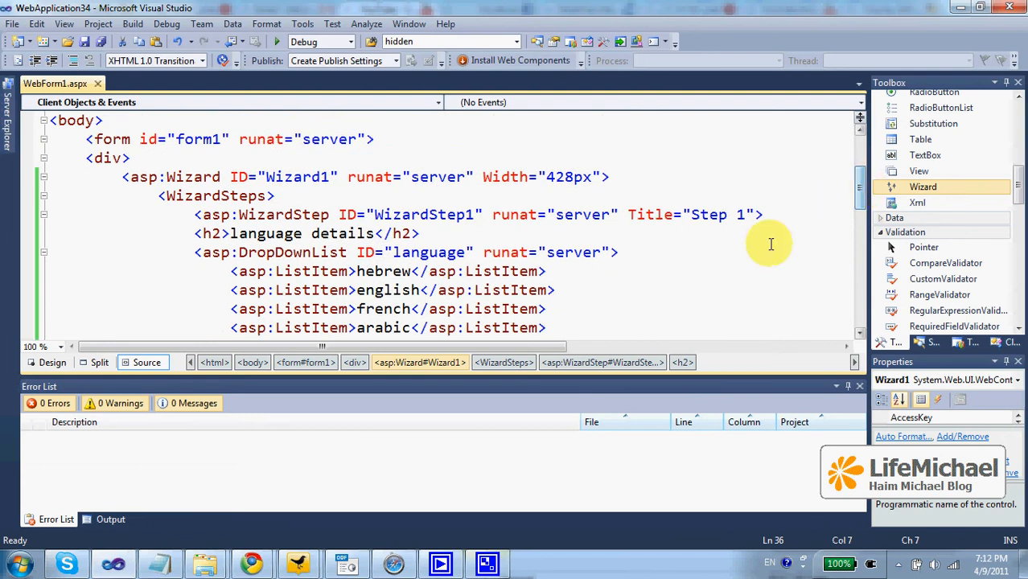
mouse_move(155, 190)
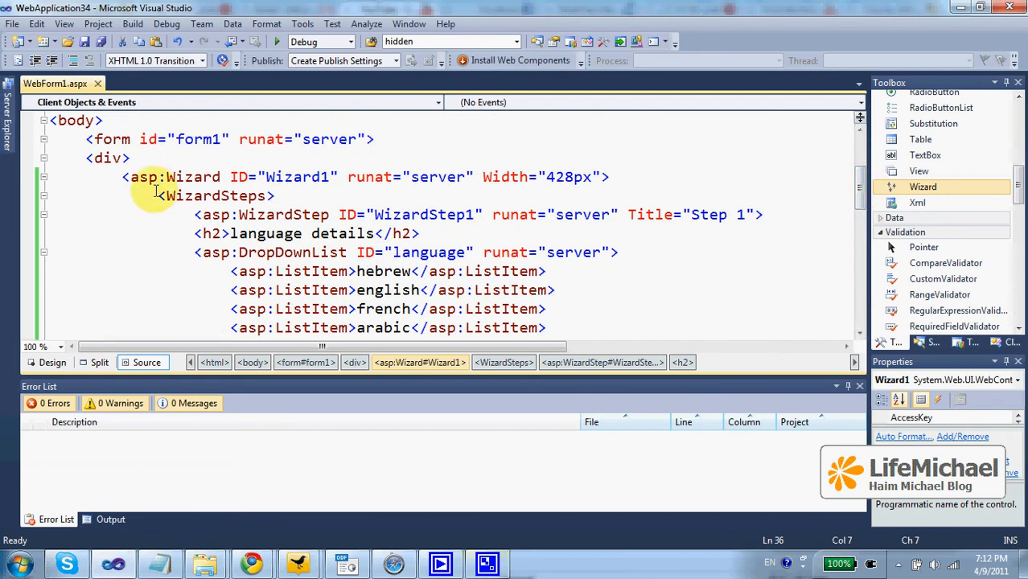
double_click(215, 195)
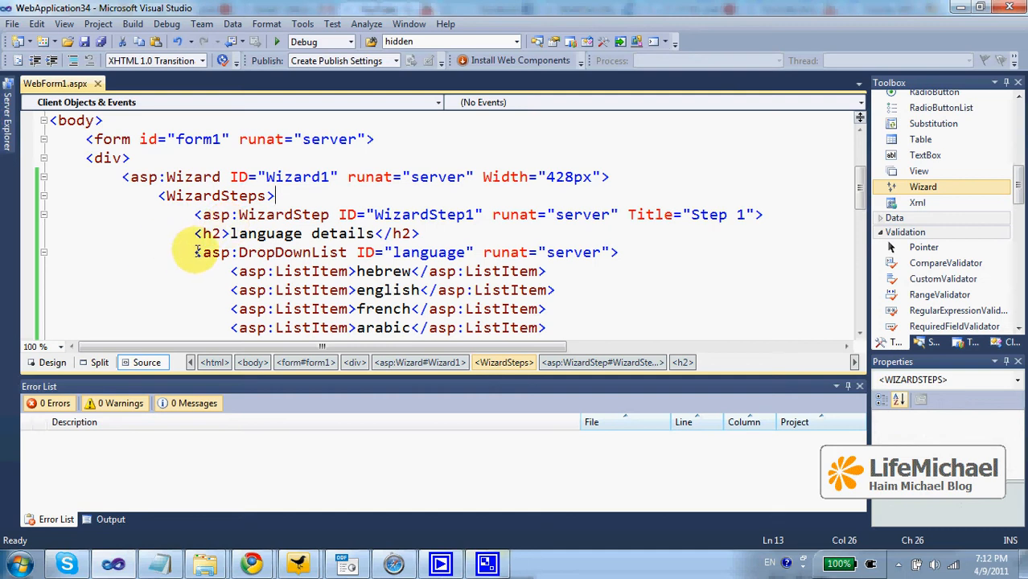
scroll("down", 3)
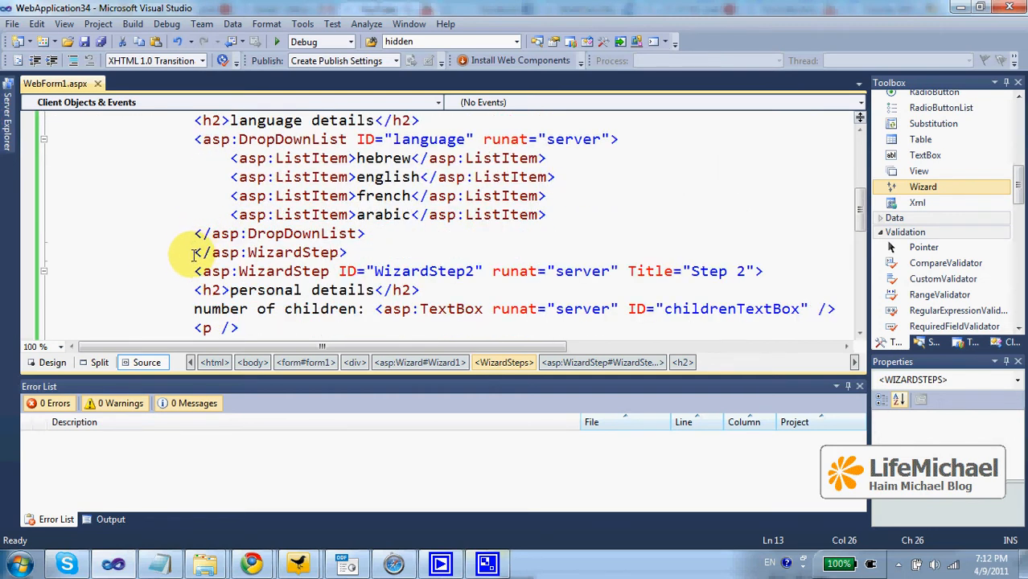
left_click(286, 252)
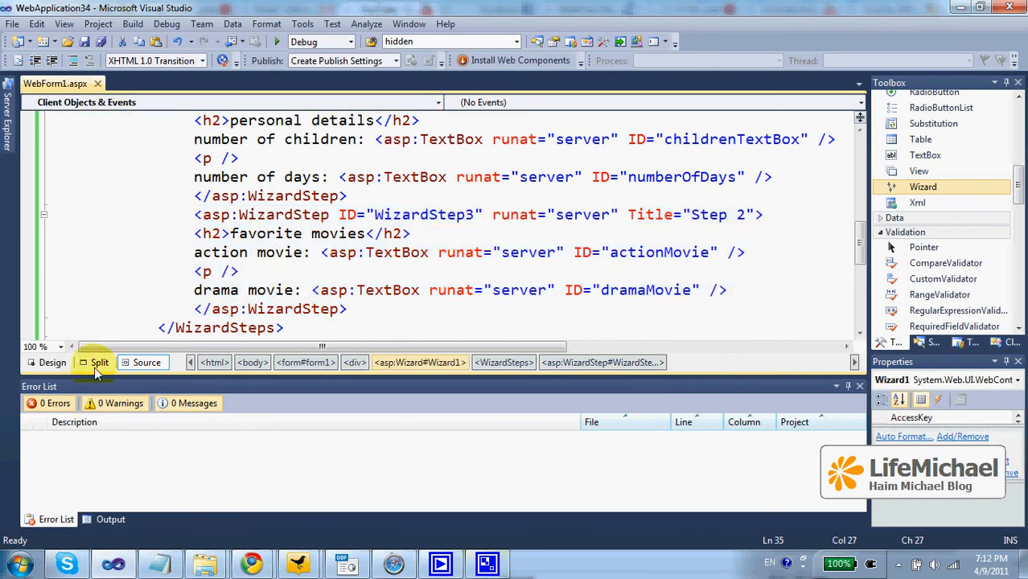
left_click(51, 362)
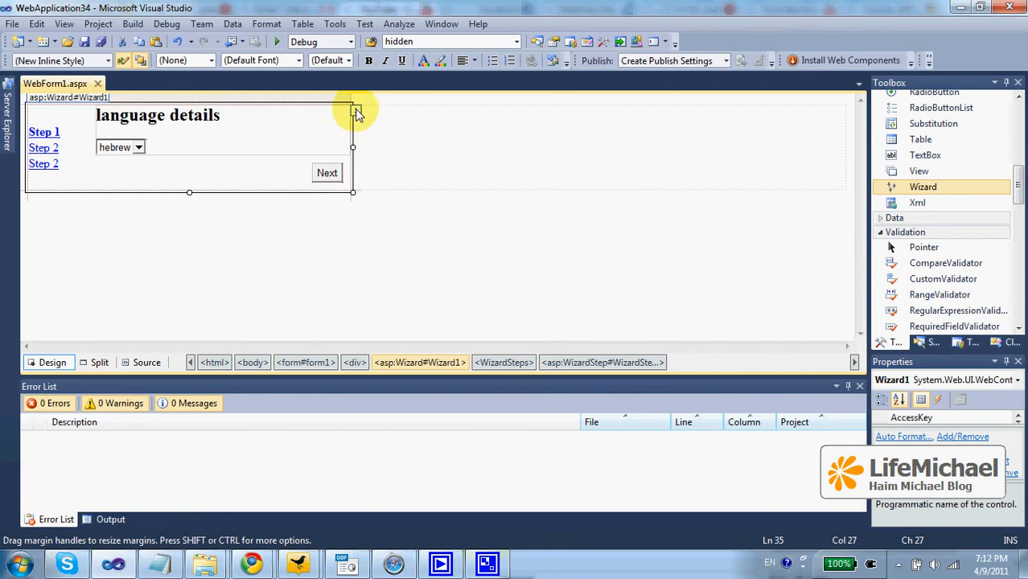
left_click(354, 111)
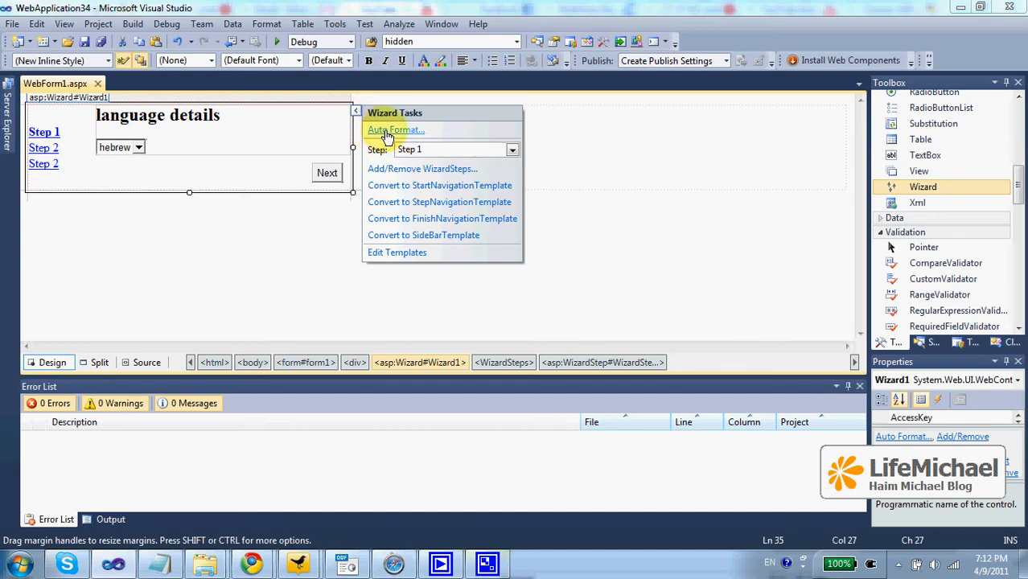
Step: Preview the Colorful scheme, then apply the Professional AutoFormat scheme to the Wizard
left_click(395, 129)
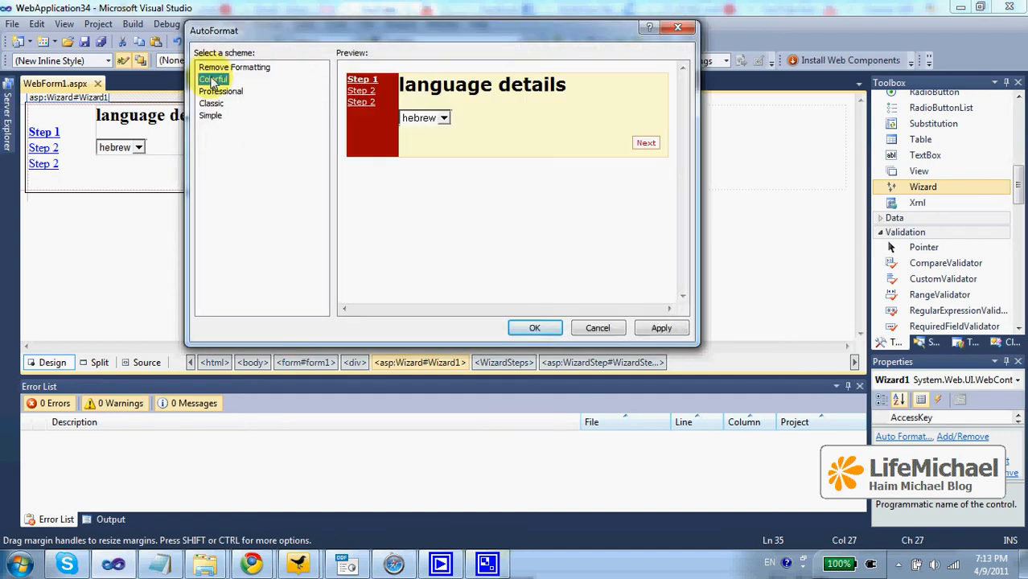
left_click(220, 90)
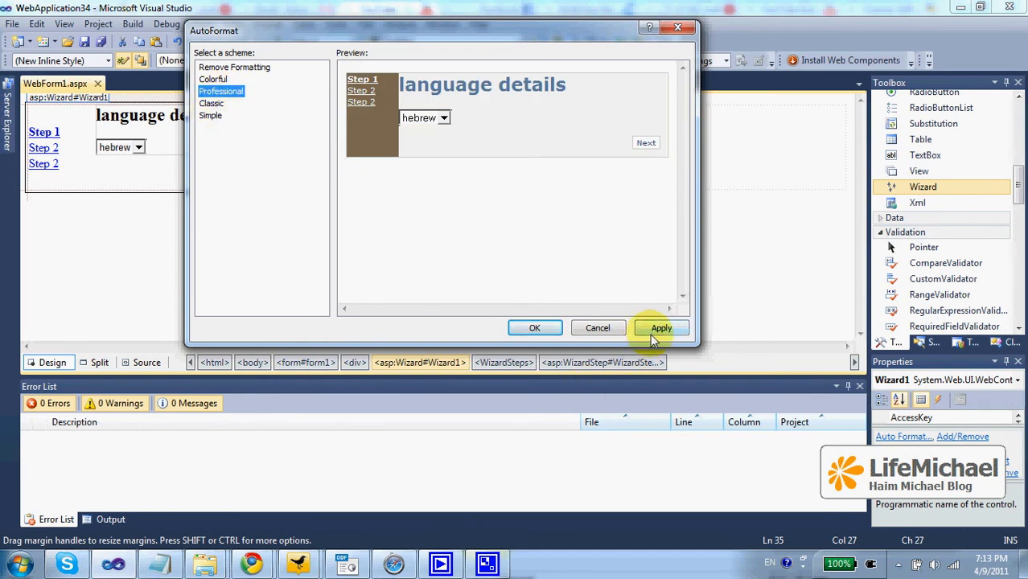
left_click(660, 328)
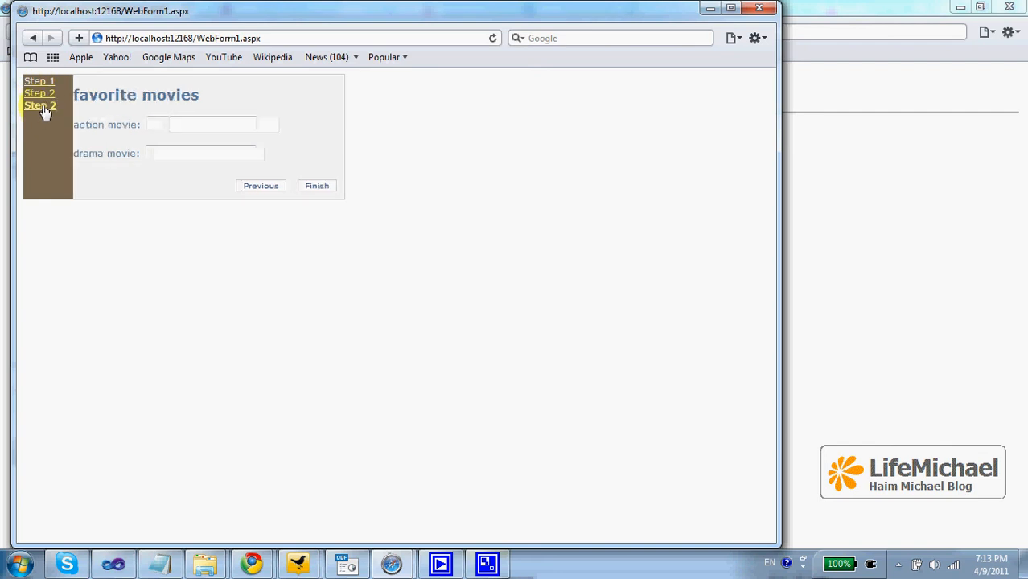
Step: Visit language and personal details via sidebar links, enter 12 days, and advance to favorite movies
left_click(39, 82)
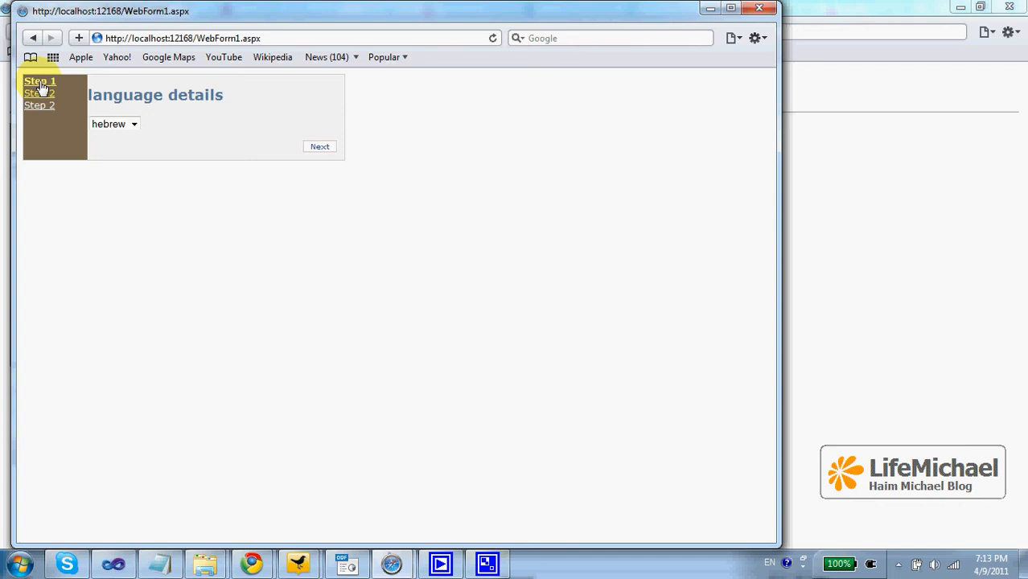
left_click(114, 123)
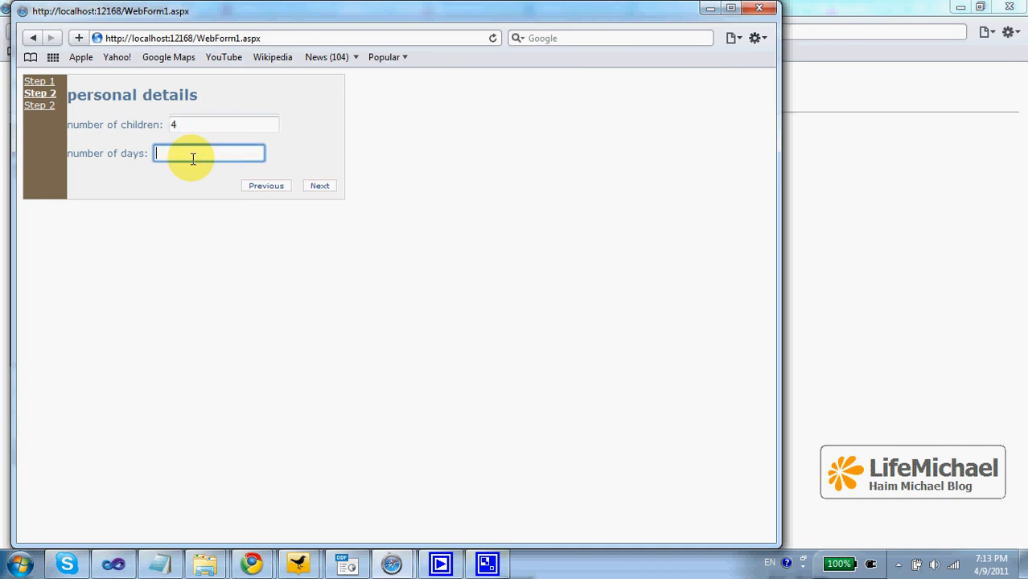
type("12")
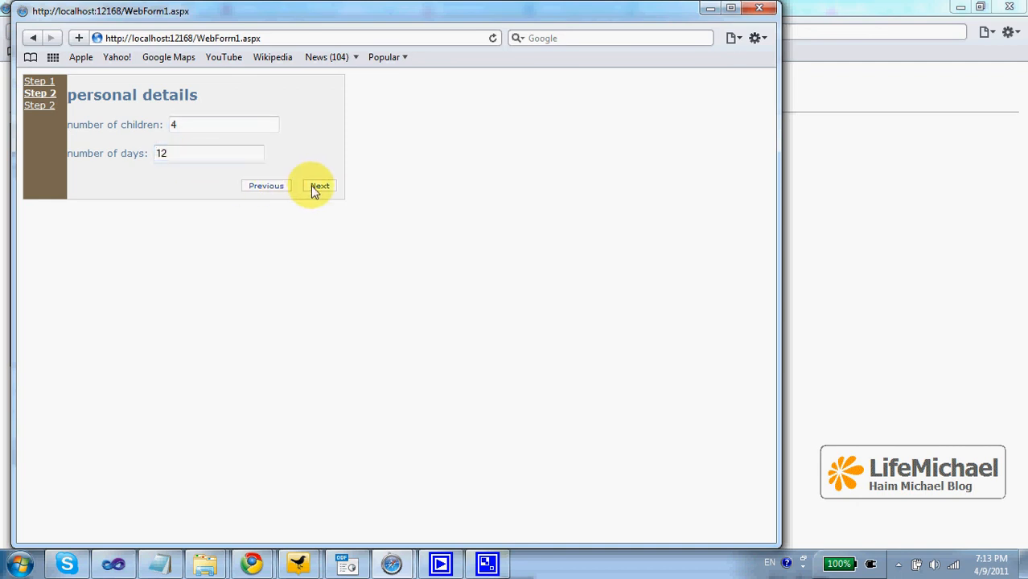
left_click(320, 186)
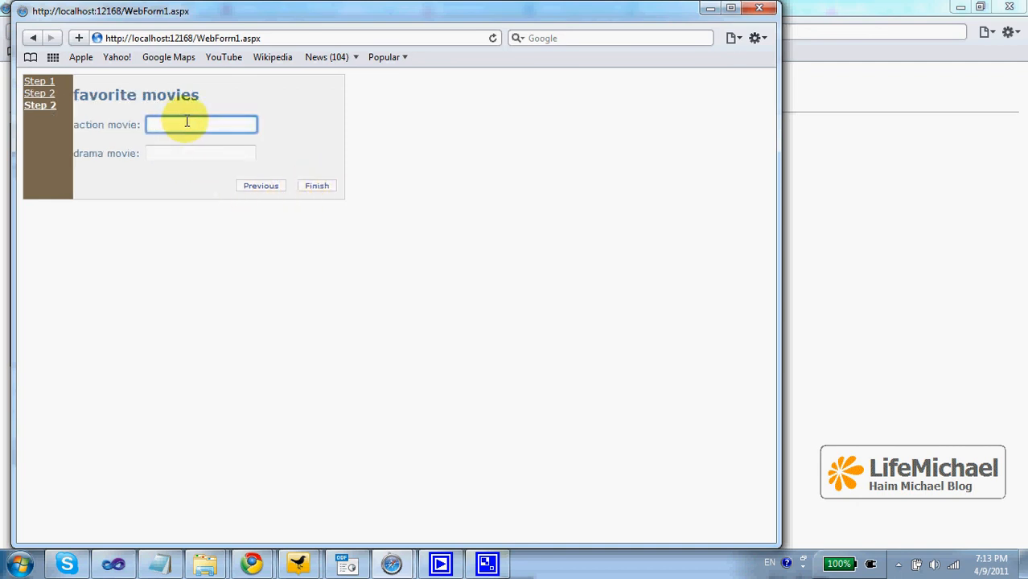